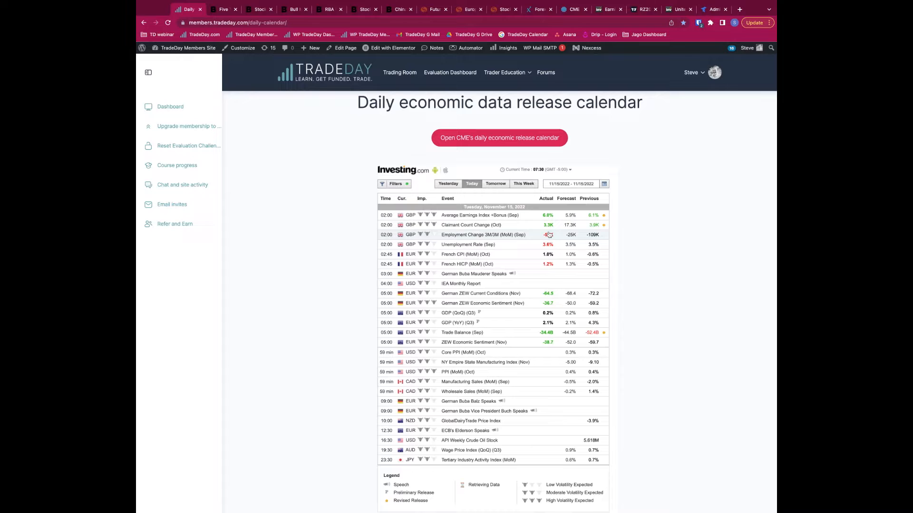
# - Switch from the TradeDay economic calendar to Bloomberg's November 15 'Five Things' briefing
pyautogui.click(223, 9)
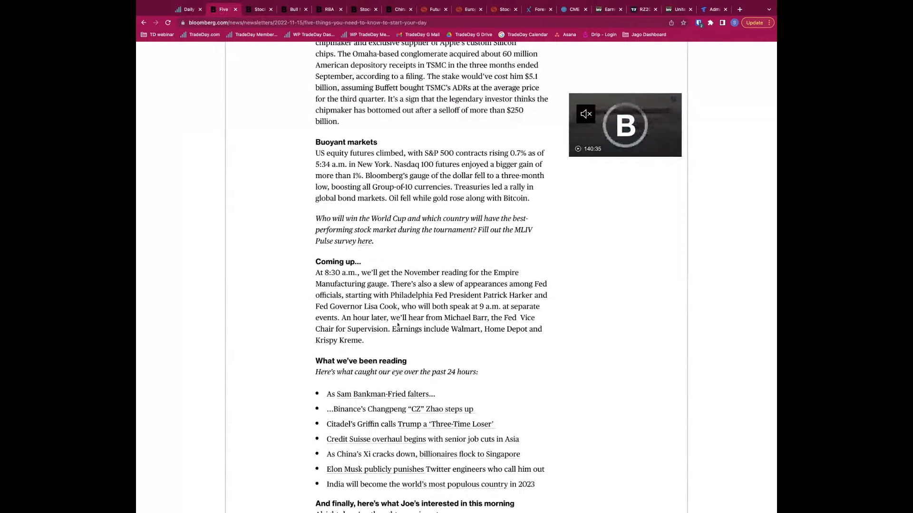
pyautogui.click(583, 9)
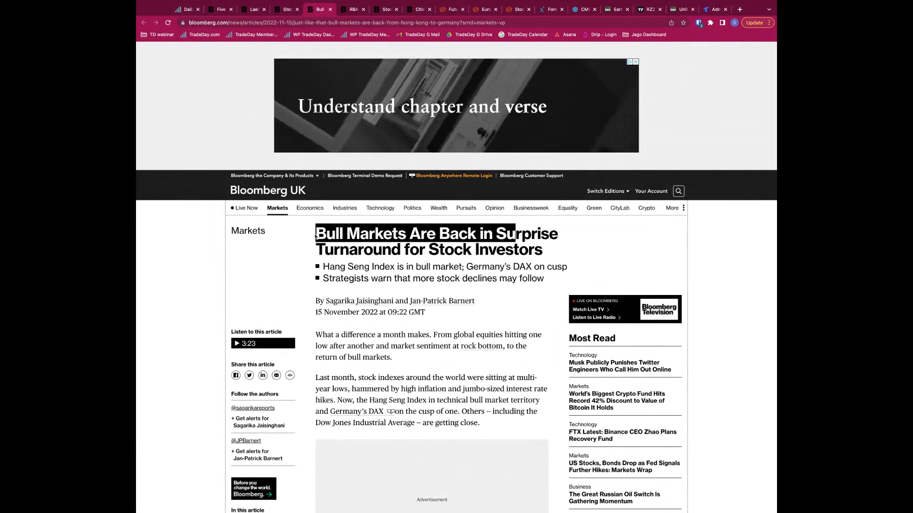
# - Move from the 'Bull Markets Are Back' article to the RBA minutes article on Bloomberg
pyautogui.click(352, 9)
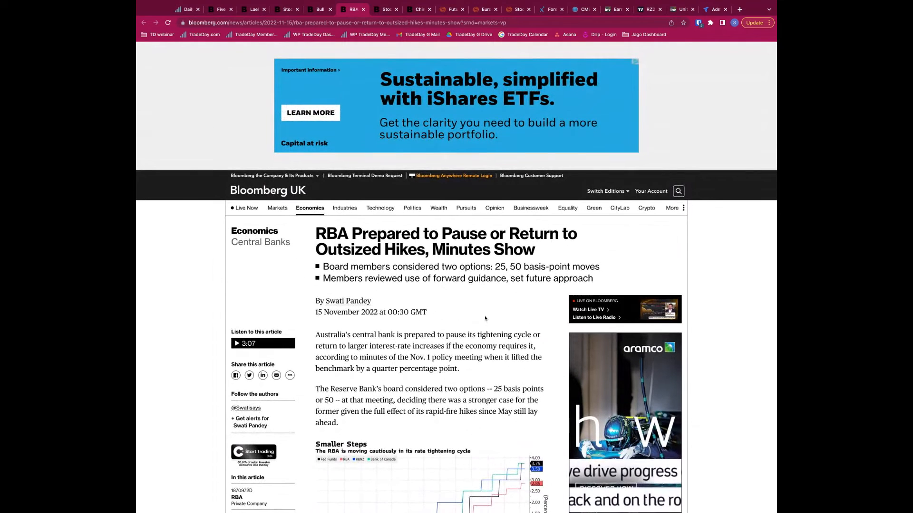
# - Read the RBA pause-or-hike article, then bring up the Tradovate E-mini S&P 500 daily chart
pyautogui.doubleClick(441, 357)
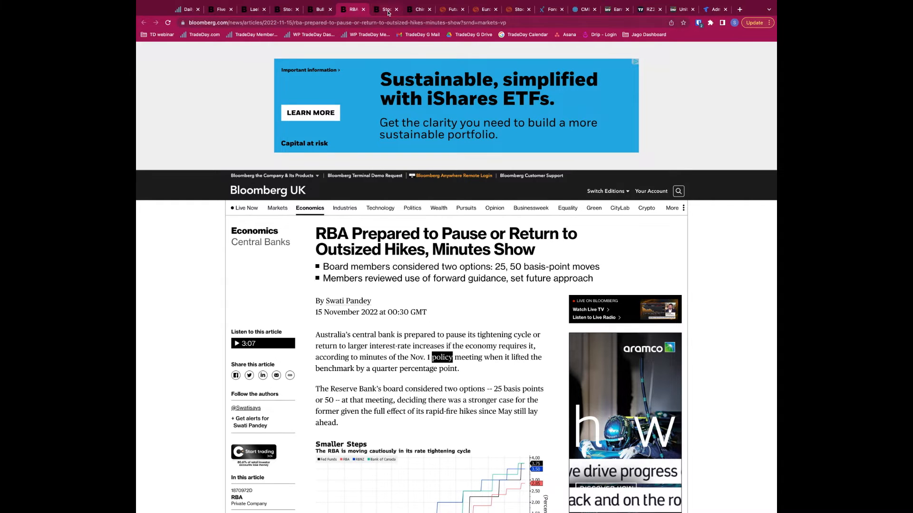
pyautogui.click(517, 10)
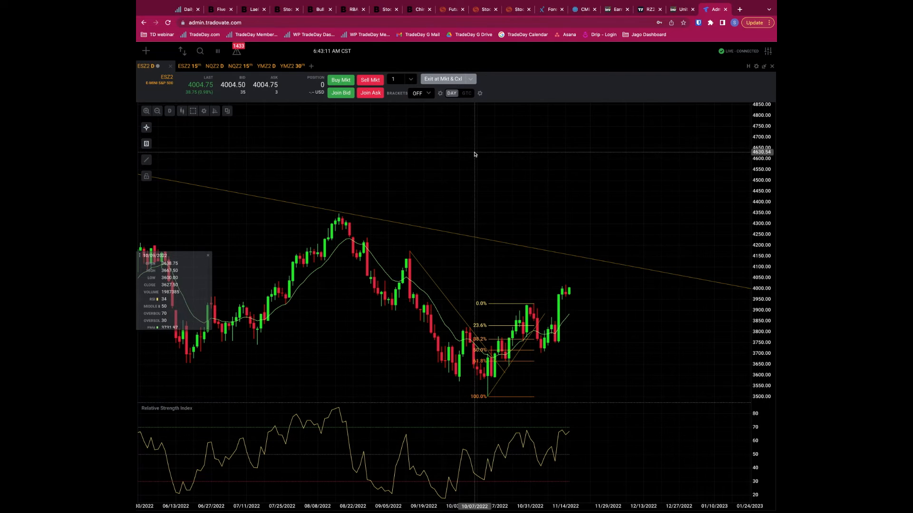
pyautogui.moveTo(562, 352)
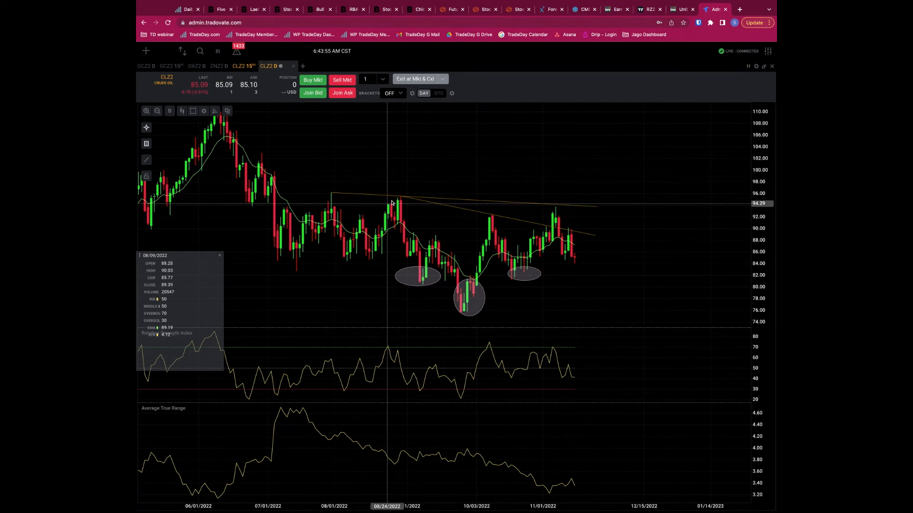
pyautogui.moveTo(543, 253)
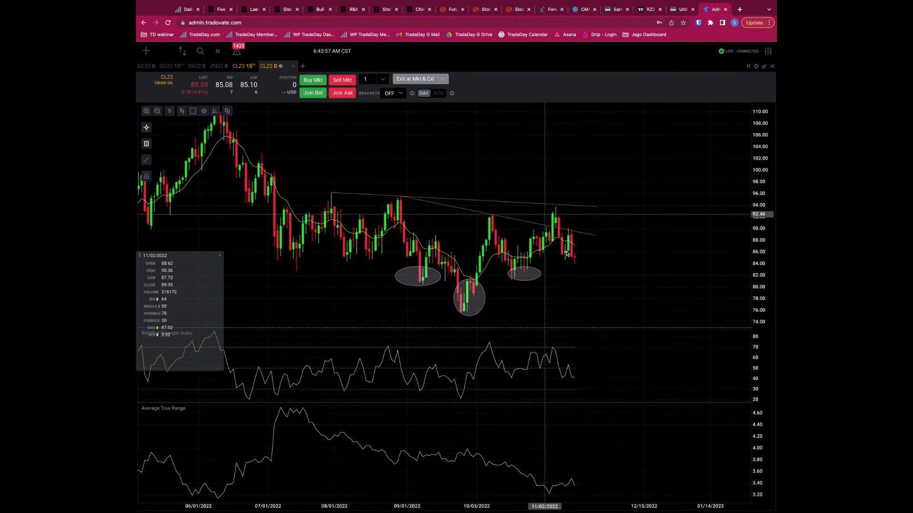
# - Show the CLZ2 crude oil daily chart with its descending trendline and three marked swing lows
pyautogui.click(149, 66)
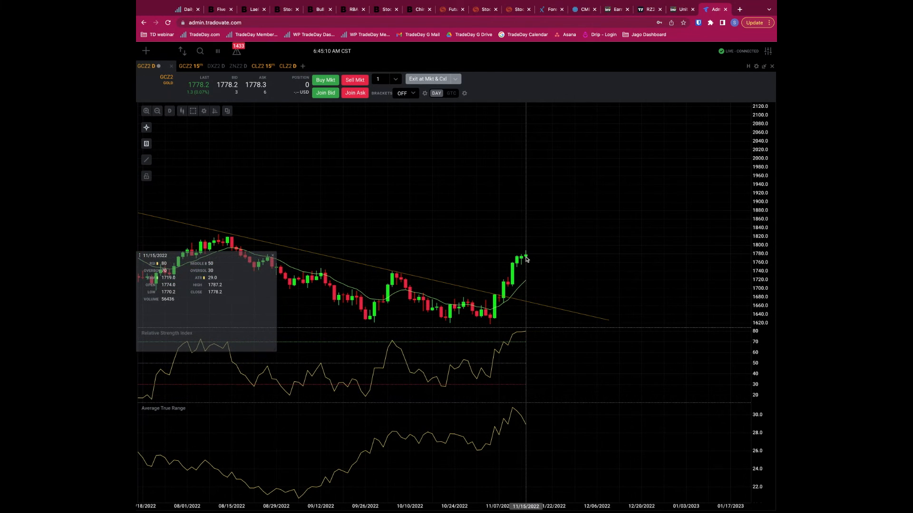
# - Show the GCZ2 15-minute gold chart with flag patterns marked along the stepwise rally
pyautogui.click(190, 66)
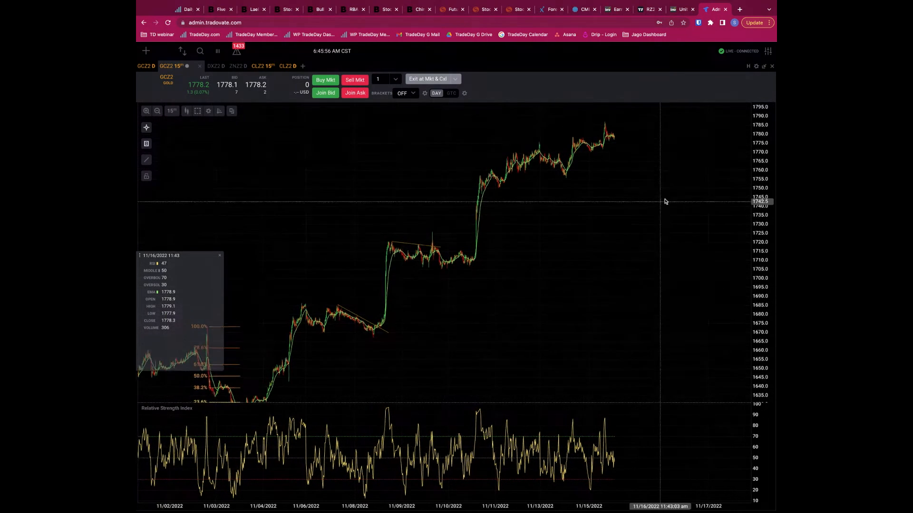